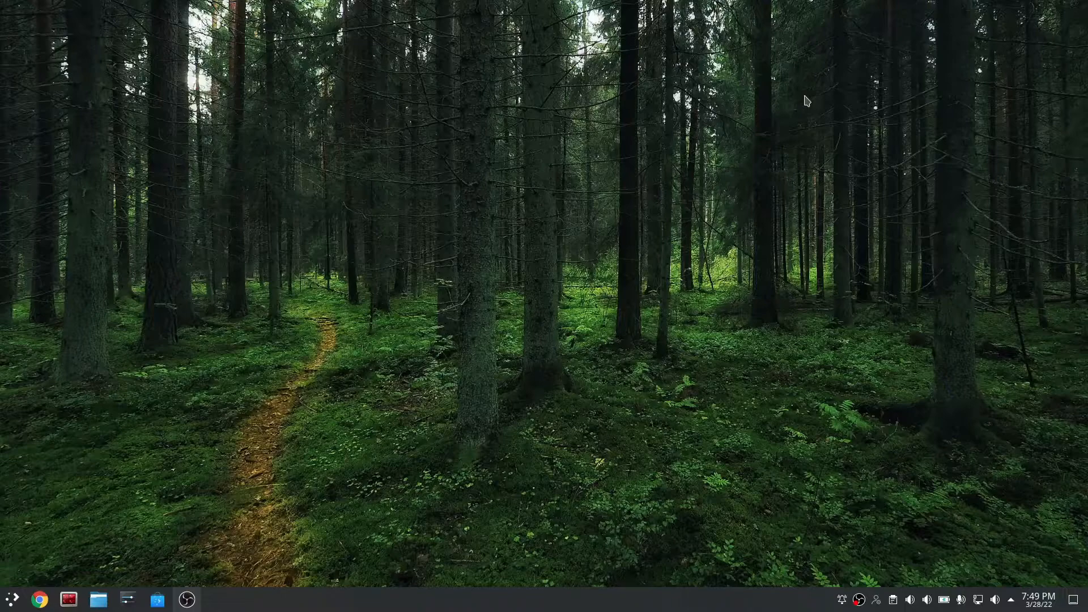
Launch a Konsole terminal from the taskbar.
{"action": "left_click", "coordinate": [68, 599]}
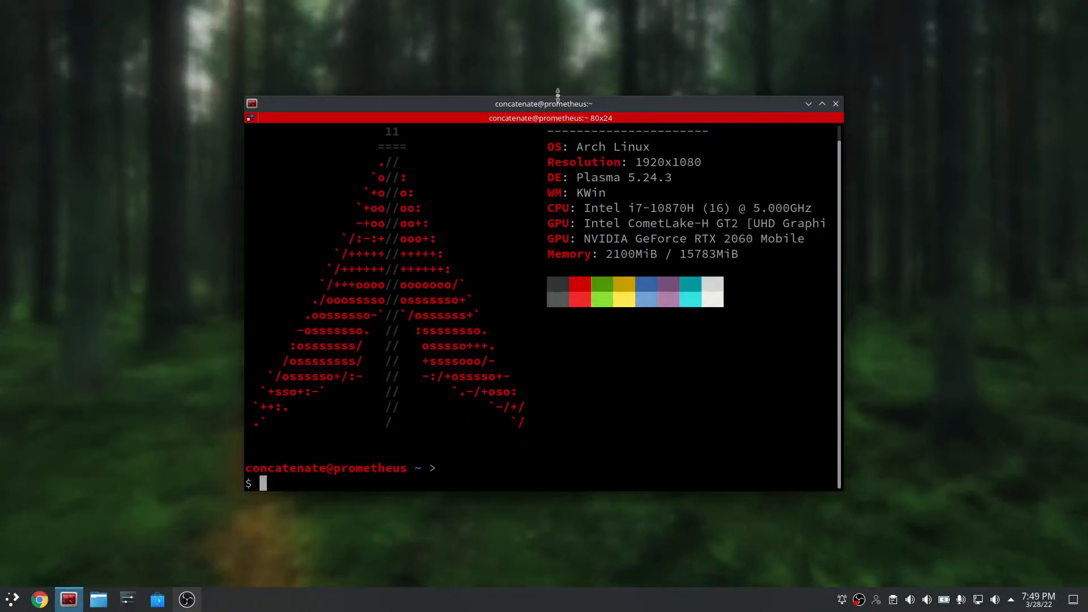
{"action": "mouse_move", "coordinate": [512, 329]}
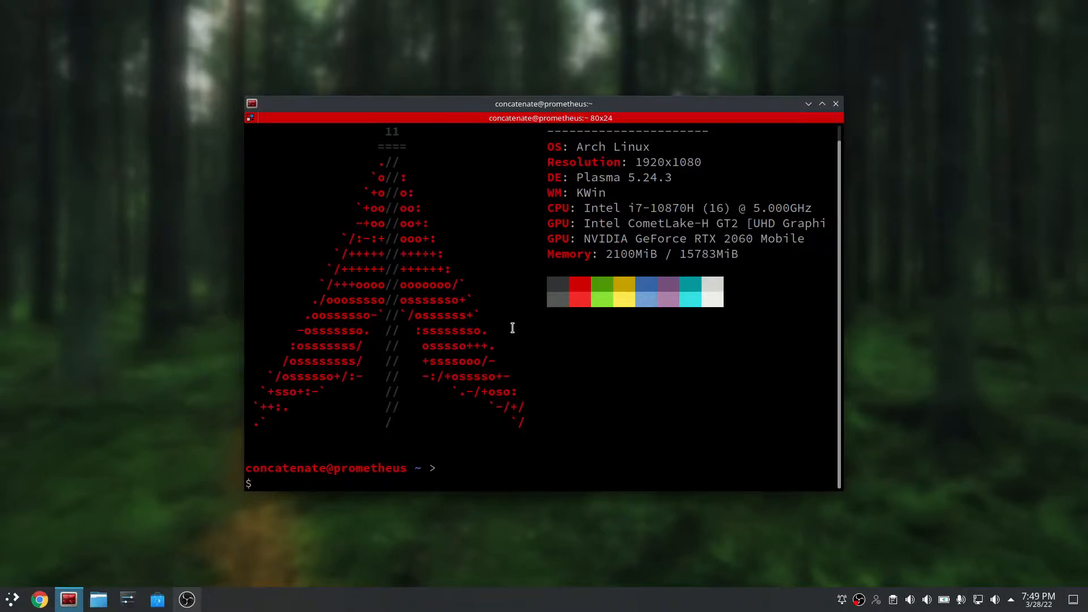
Install the alsa-utils package with sudo pacman -S, confirming until it completes.
{"action": "type", "text": "alsa"}
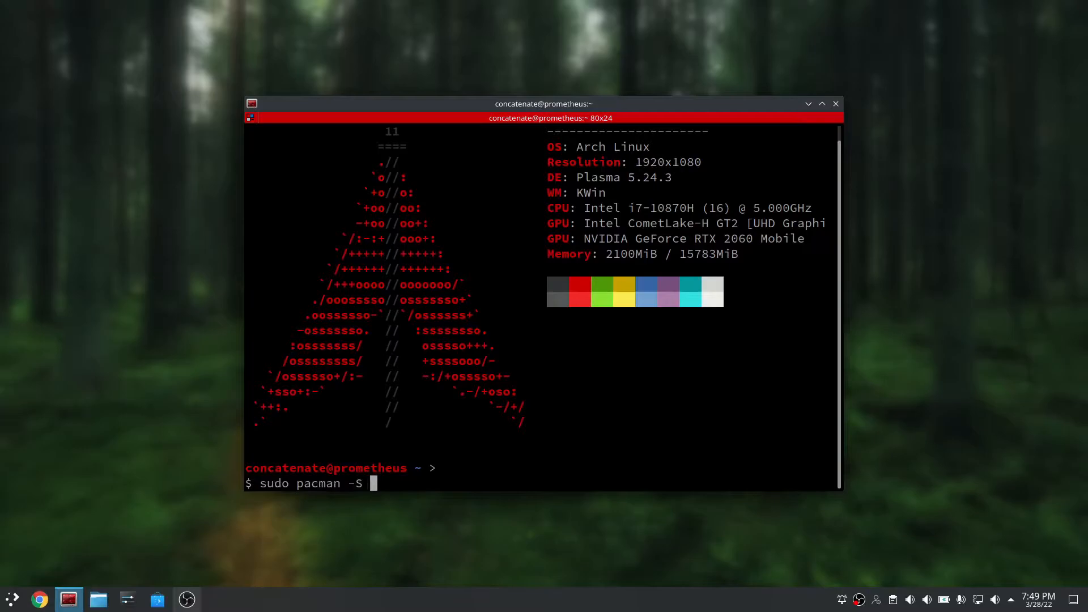
{"action": "type", "text": "alsa-u"}
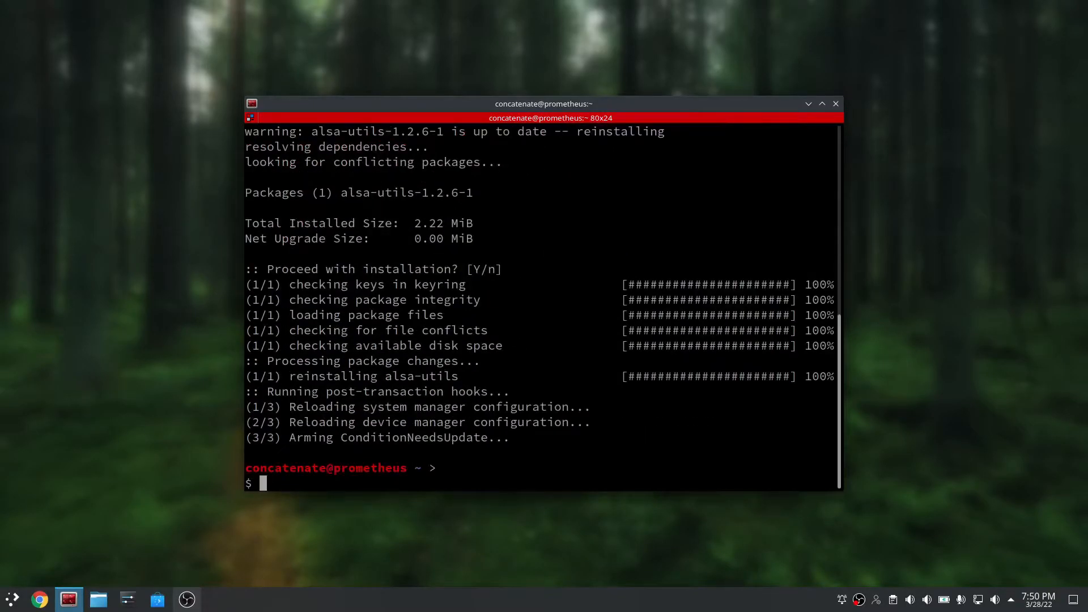
Clear the terminal and start alsamixer on the HDA Intel PCH card.
{"action": "type", "text": "cle"}
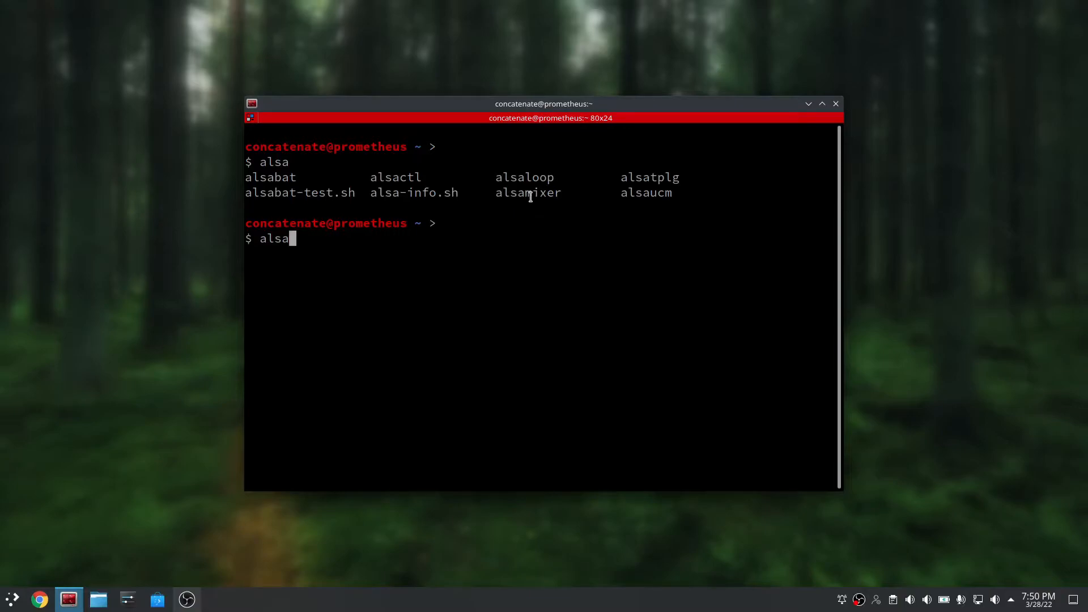
{"action": "type", "text": "alsam"}
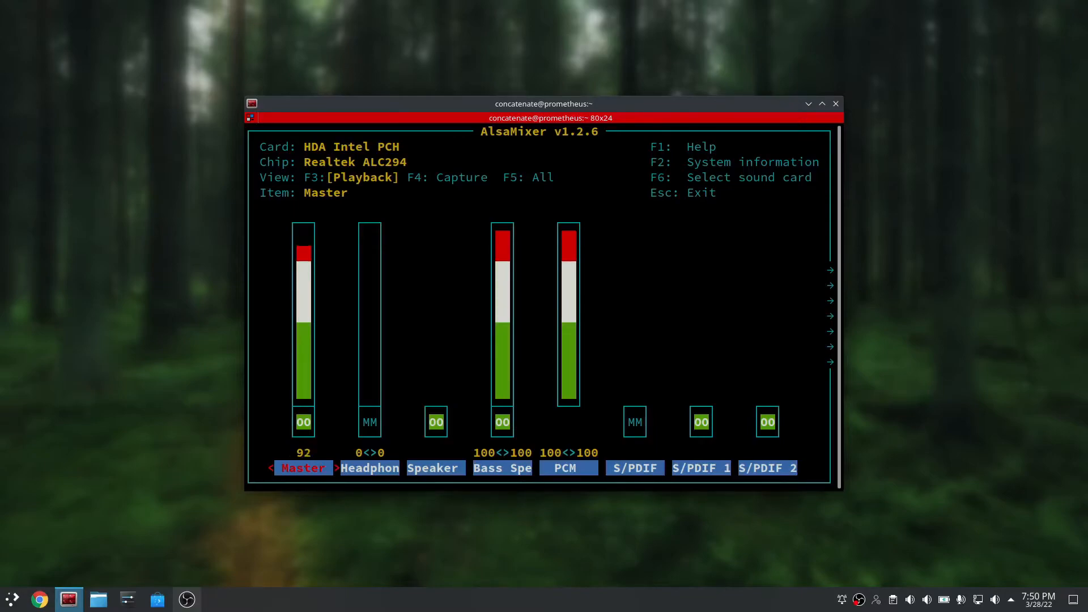
Raise Master playback to 100, check the Speaker channel, and exit alsamixer.
{"action": "key", "text": "Down"}
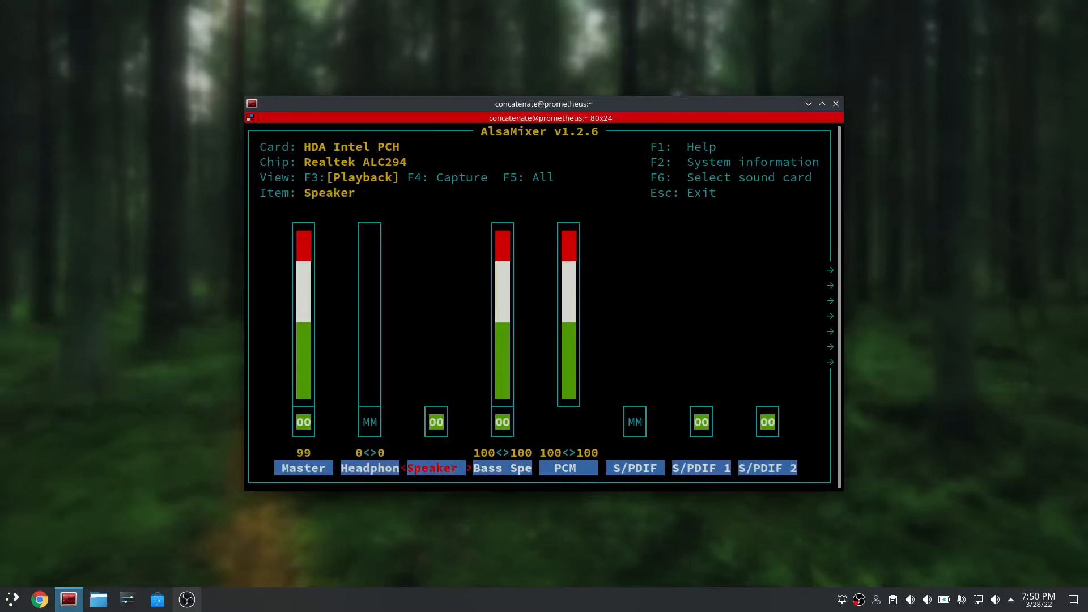
{"action": "key", "text": "Left"}
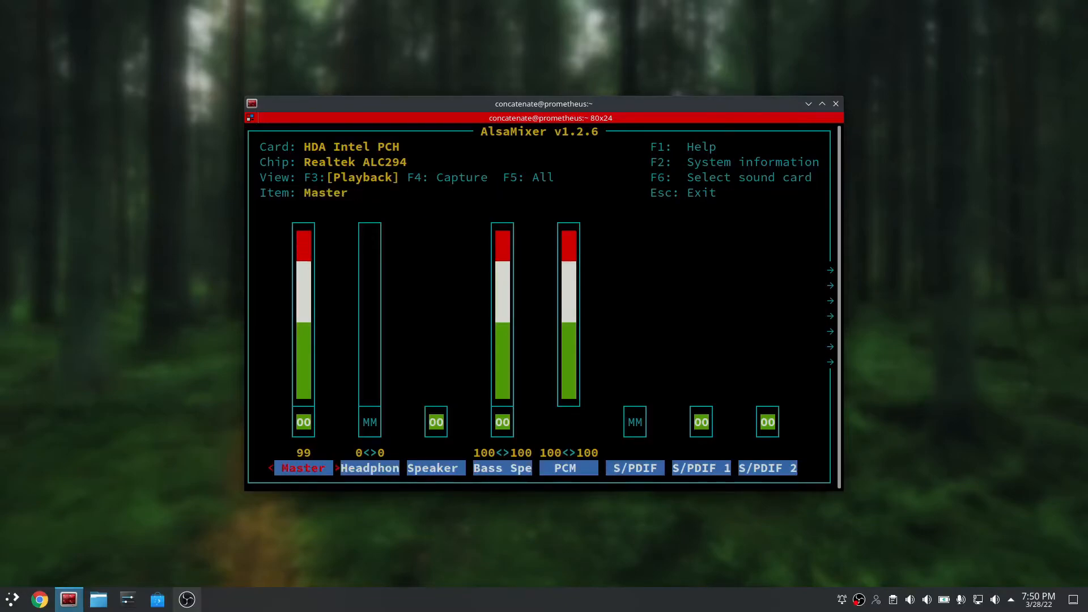
{"action": "key", "text": "Down"}
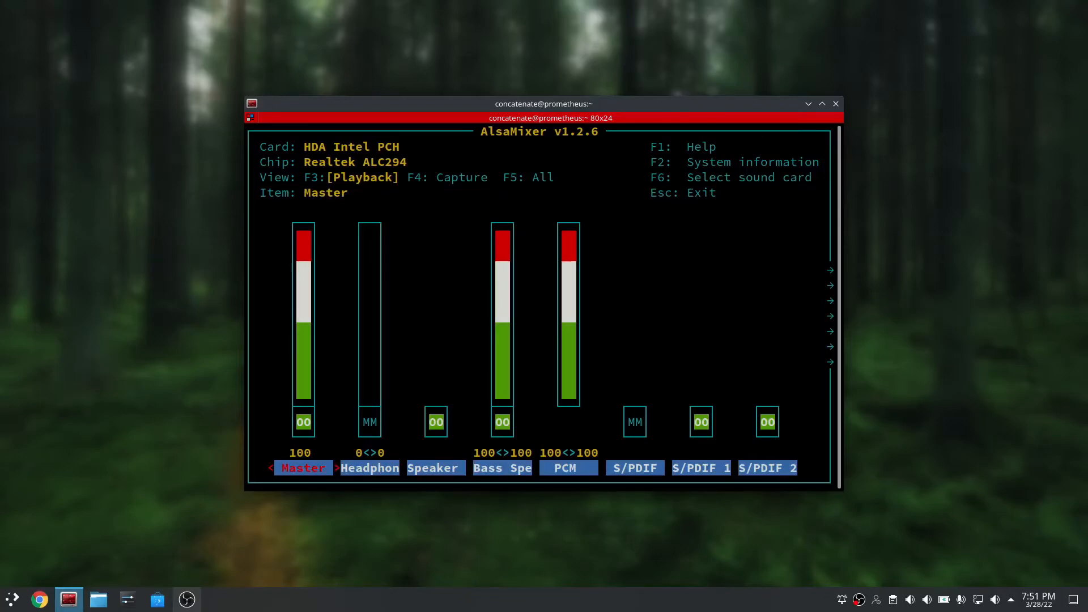
{"action": "key", "text": "Escape"}
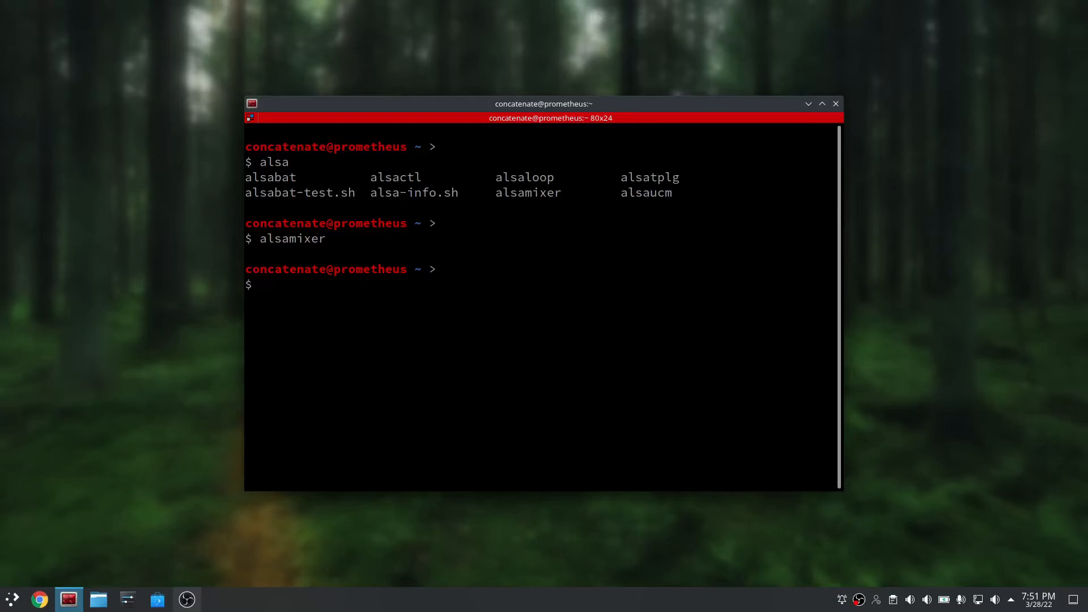
Enter reboot at the prompt and close the Konsole window.
{"action": "type", "text": "reboot"}
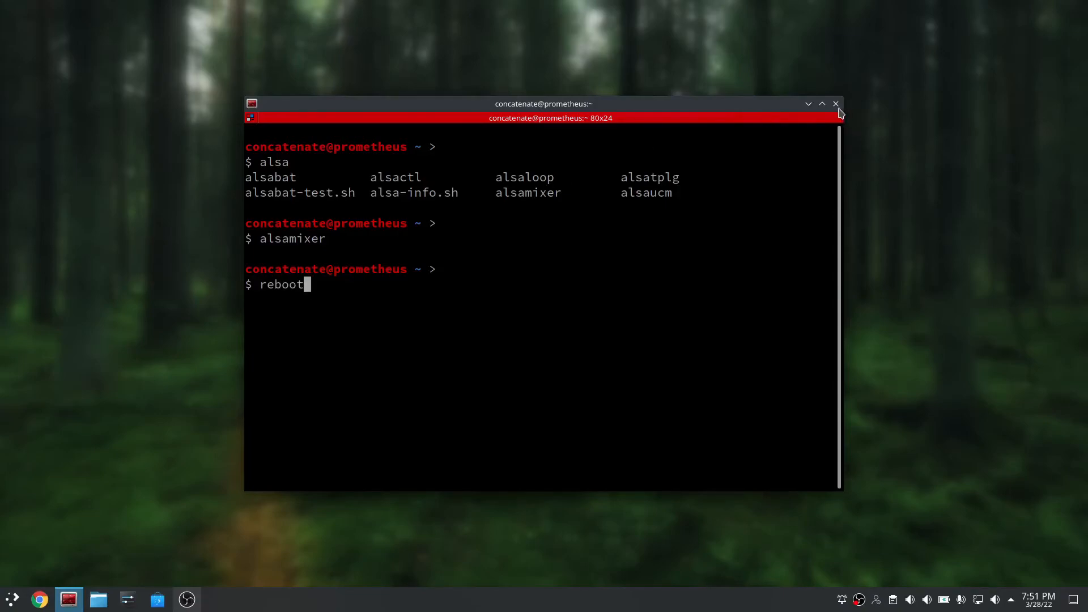
{"action": "left_click", "coordinate": [910, 599]}
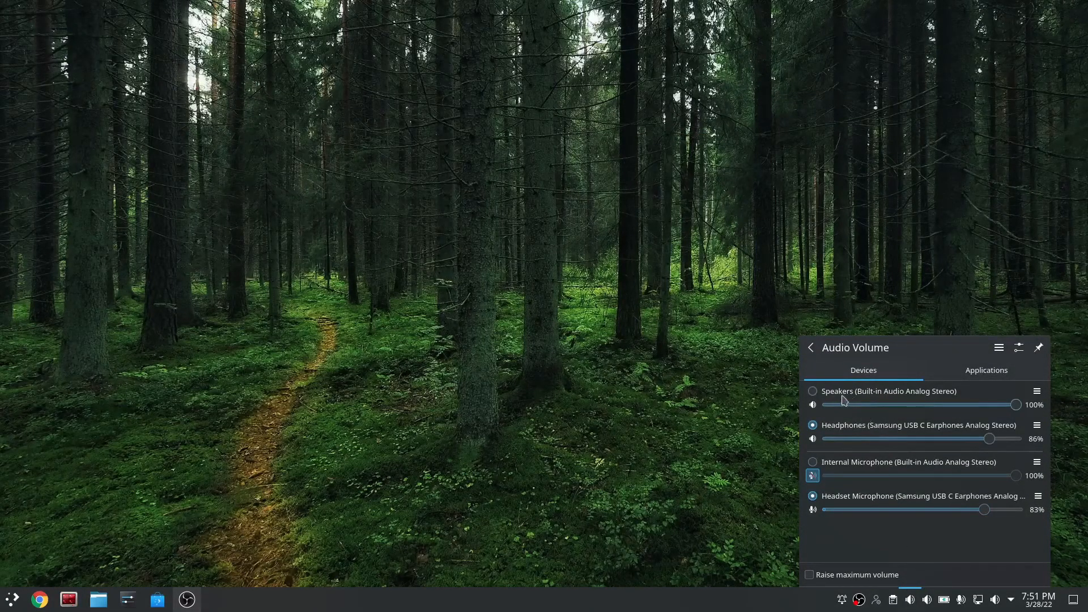
Select Speakers (Built-in Audio Analog Stereo) as the active output device.
{"action": "left_click", "coordinate": [811, 391]}
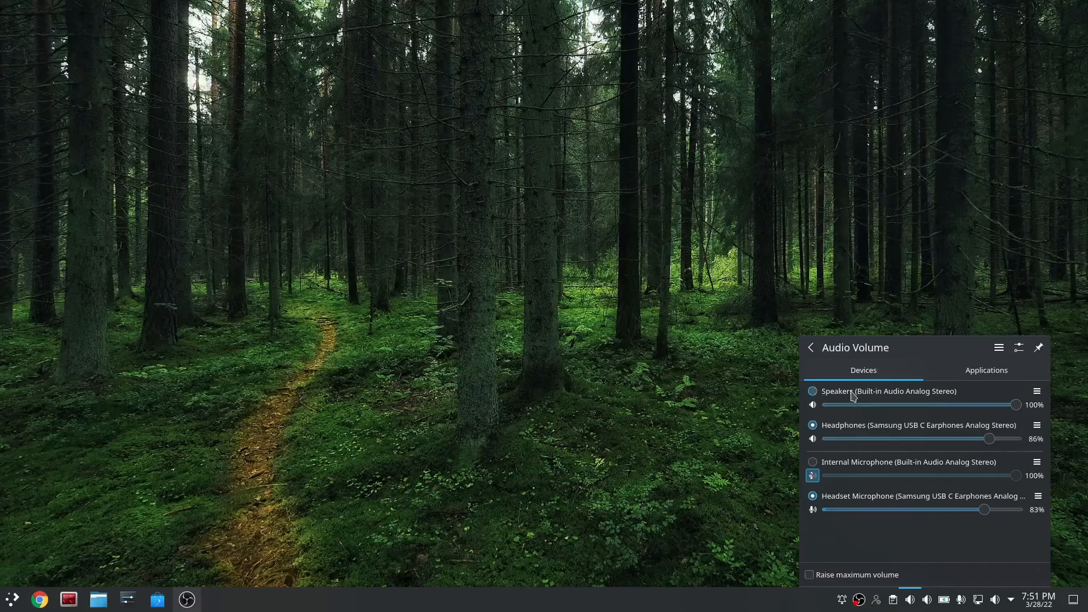
{"action": "left_click", "coordinate": [811, 391]}
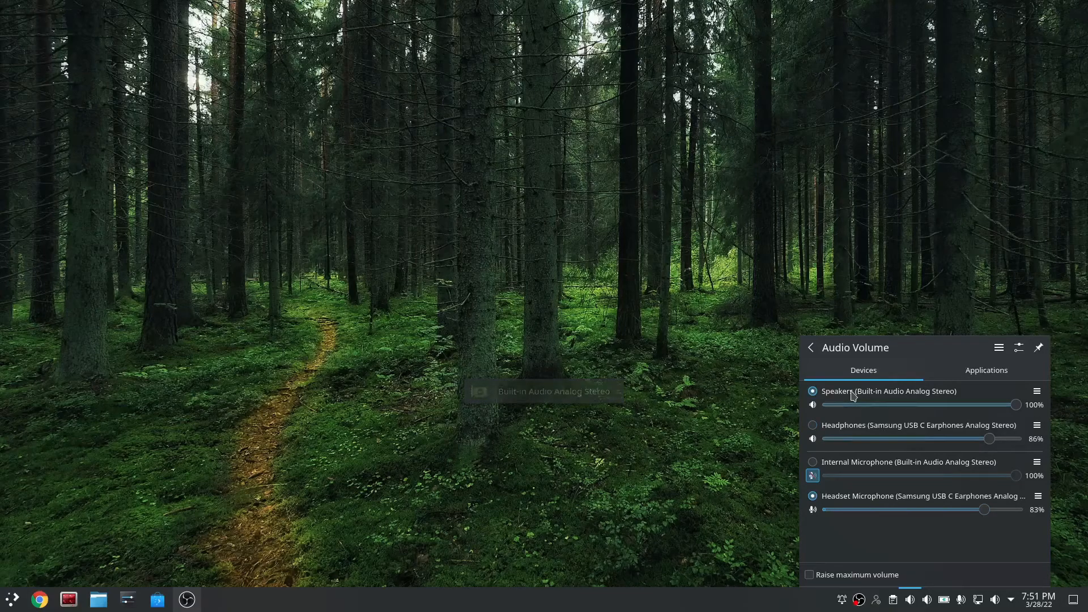